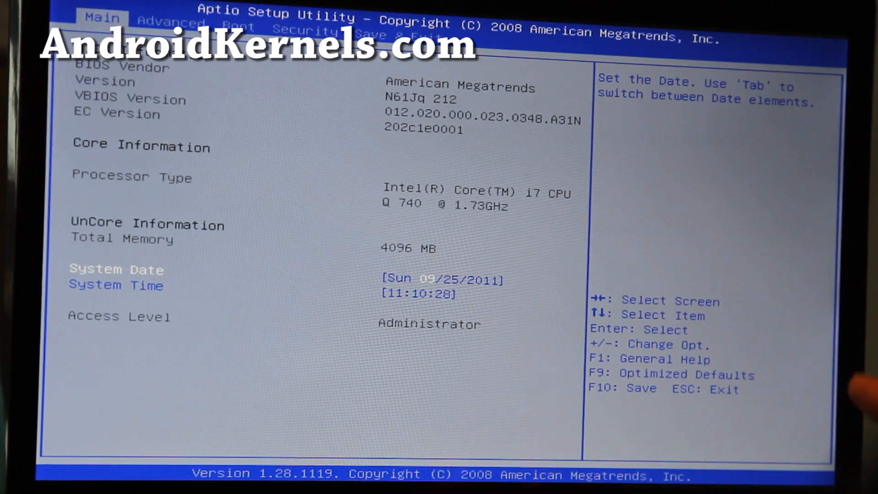
Move from the Main tab to the Boot page showing boot option priorities
key(Right)
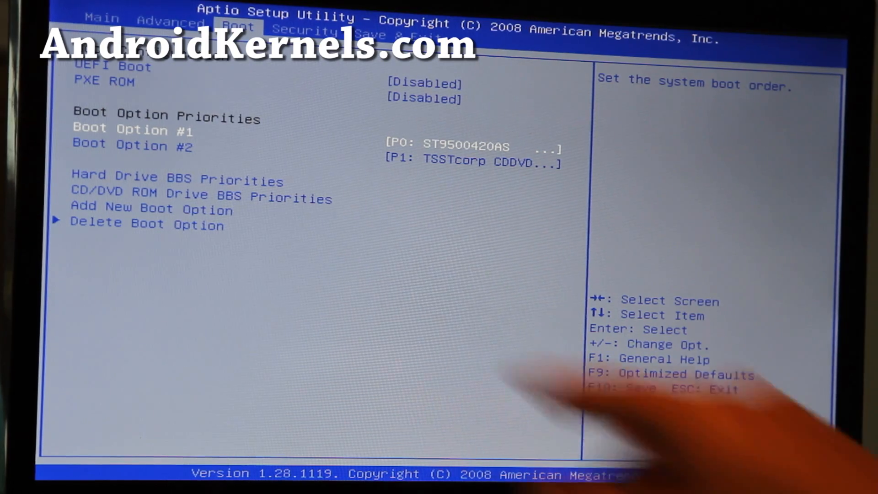
Exit setup so the laptop reboots from the USB stick into the Ubuntu boot menu
click(134, 131)
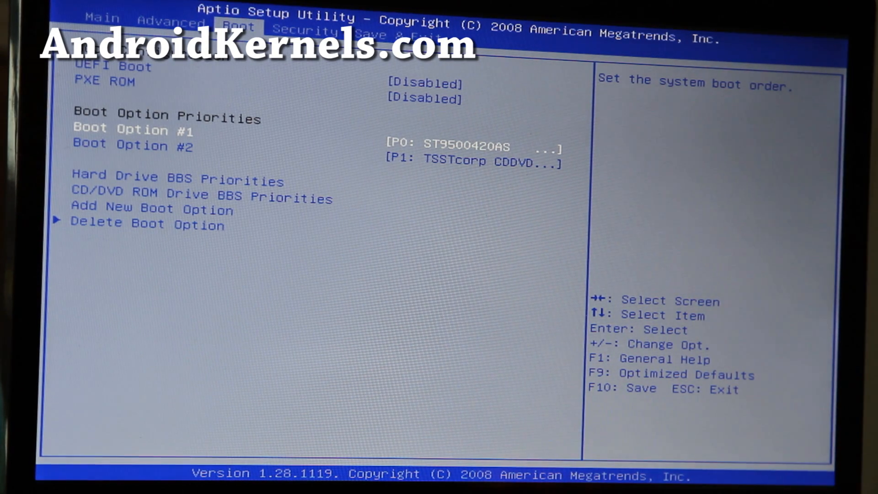
key(right)
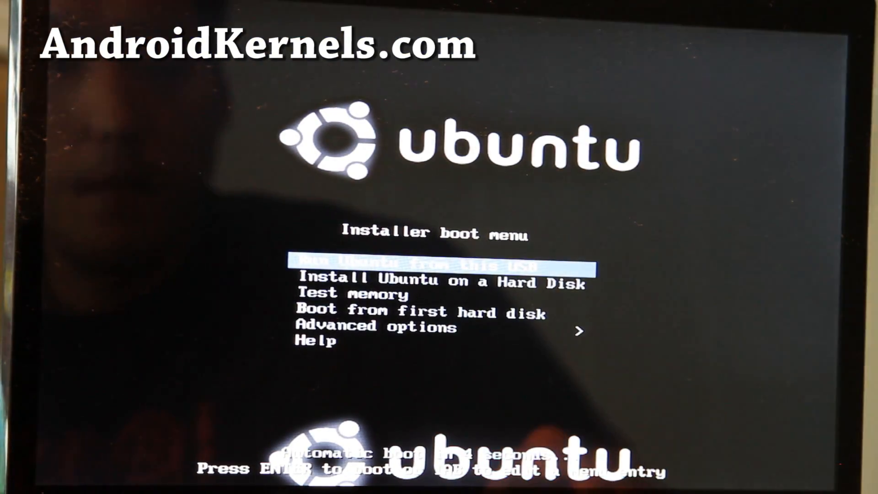
Select 'Install Ubuntu on a Hard Disk' and launch it so the live kernel loads
key(Down)
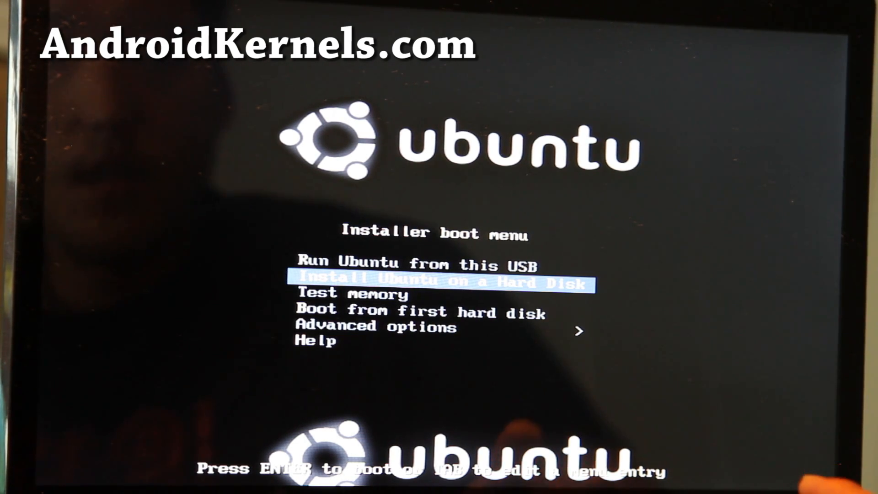
key(Return)
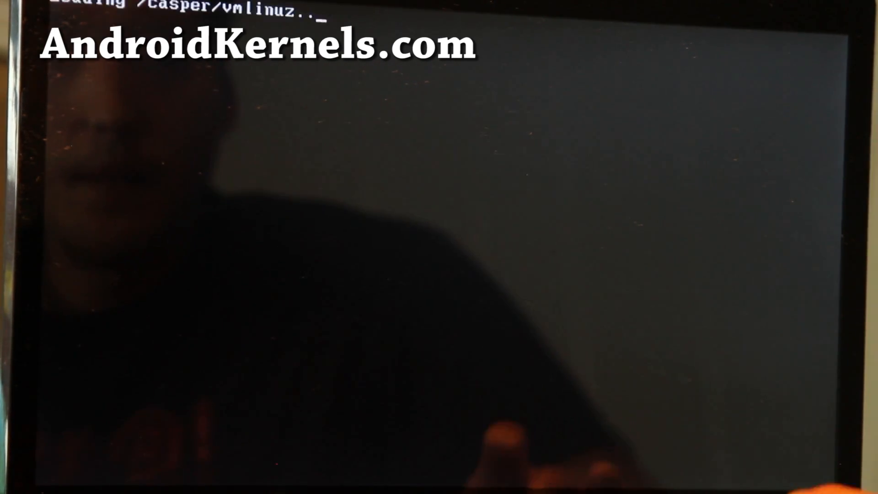